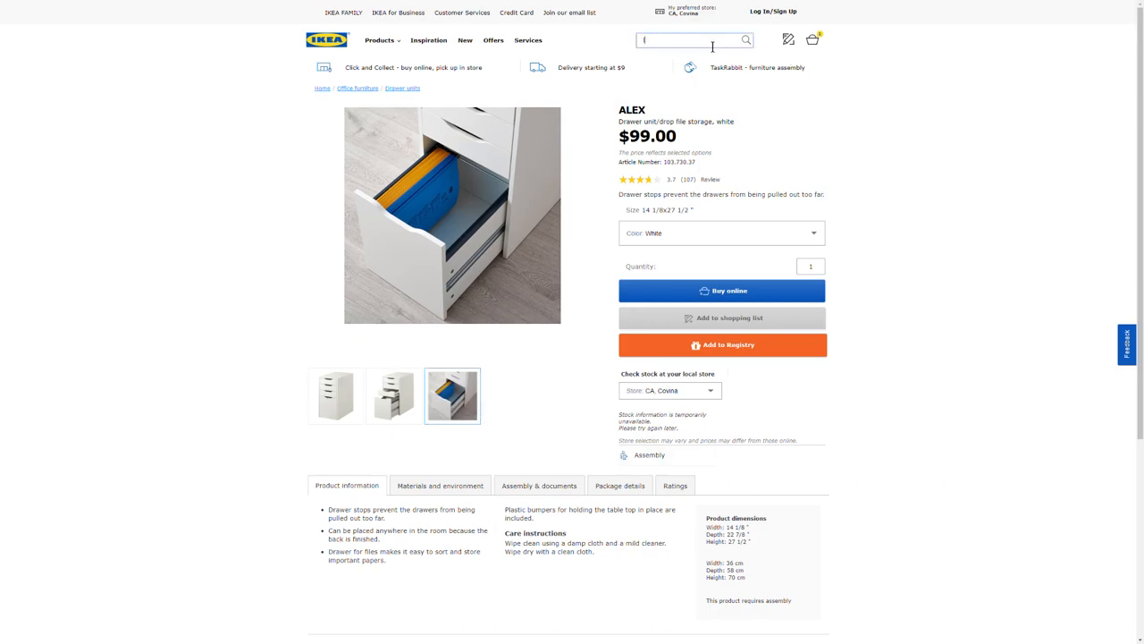
type("linnmon")
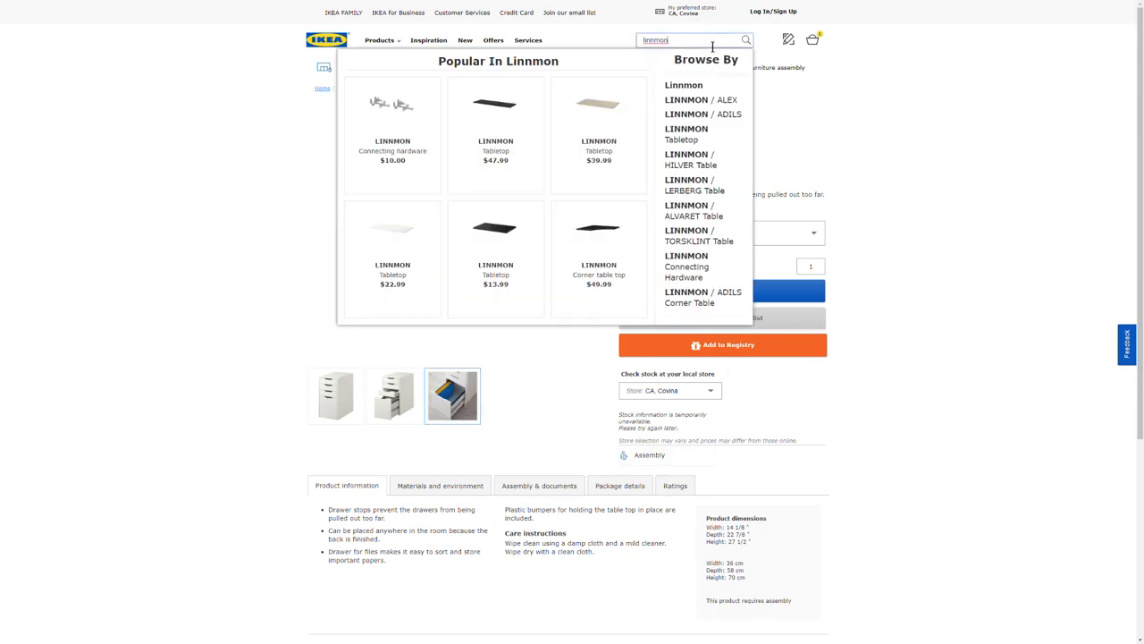